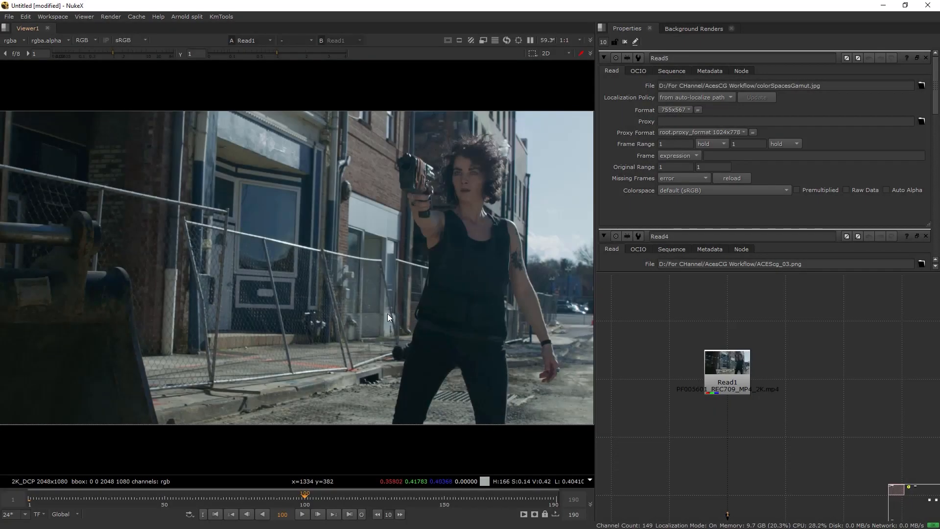
mouse_move(396, 329)
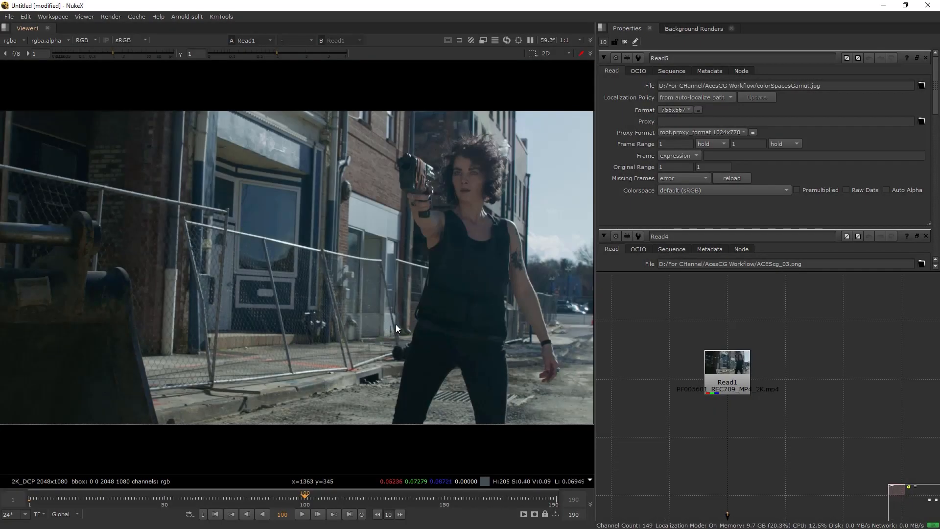
mouse_move(390, 294)
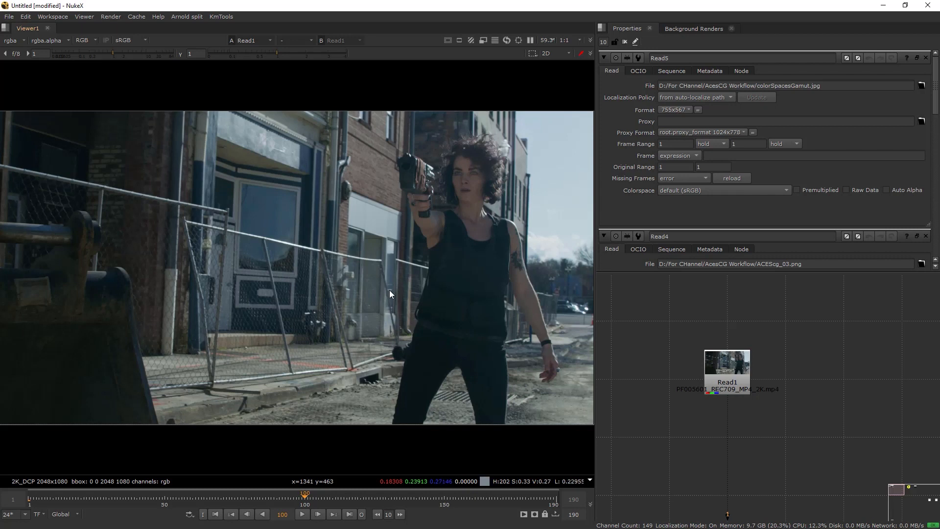
mouse_move(317, 375)
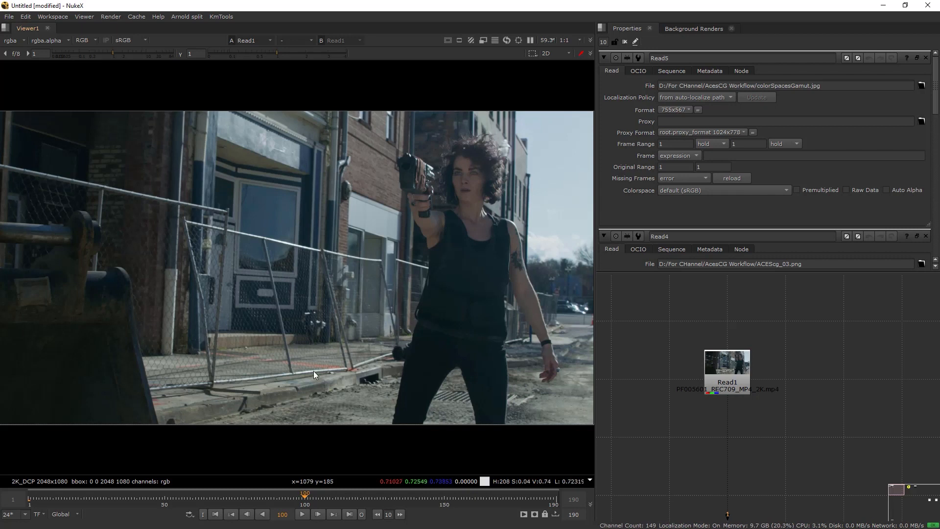
mouse_move(345, 333)
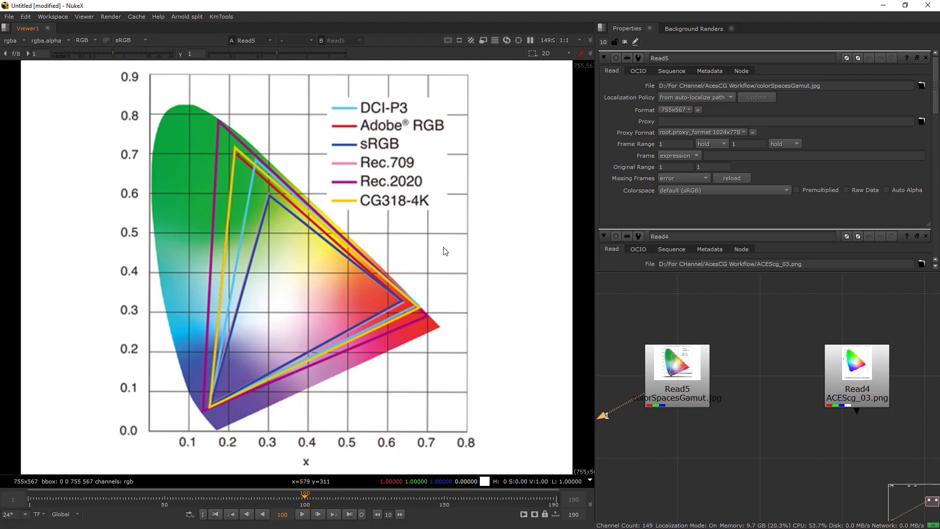
mouse_move(263, 206)
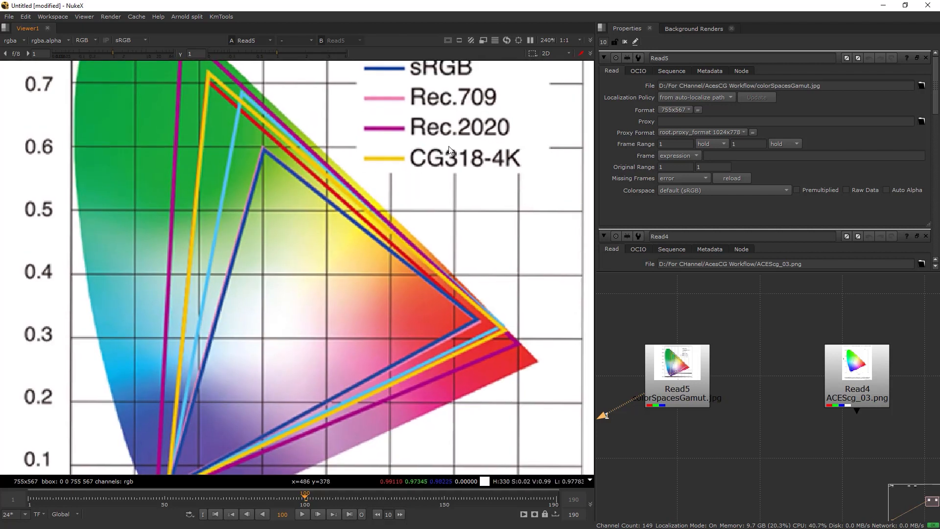
Zoom the viewer into the sRGB, Rec.709, DCI-P3 and Rec.2020 gamut triangles on the chart.
scroll("down", 3)
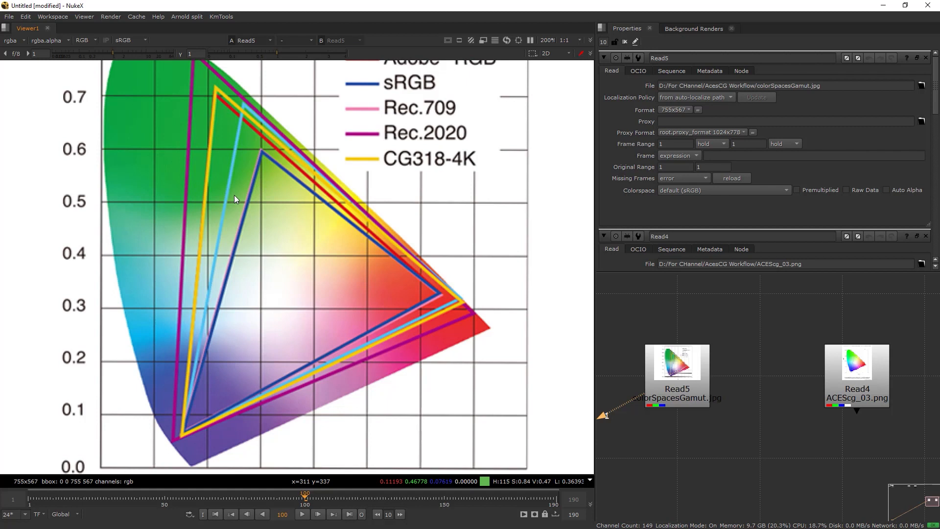
mouse_move(388, 328)
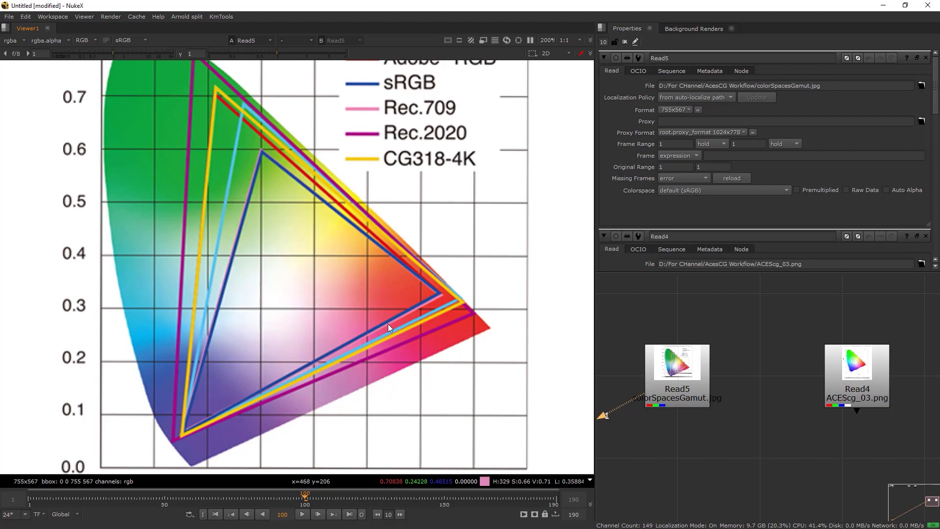
scroll("down", 3)
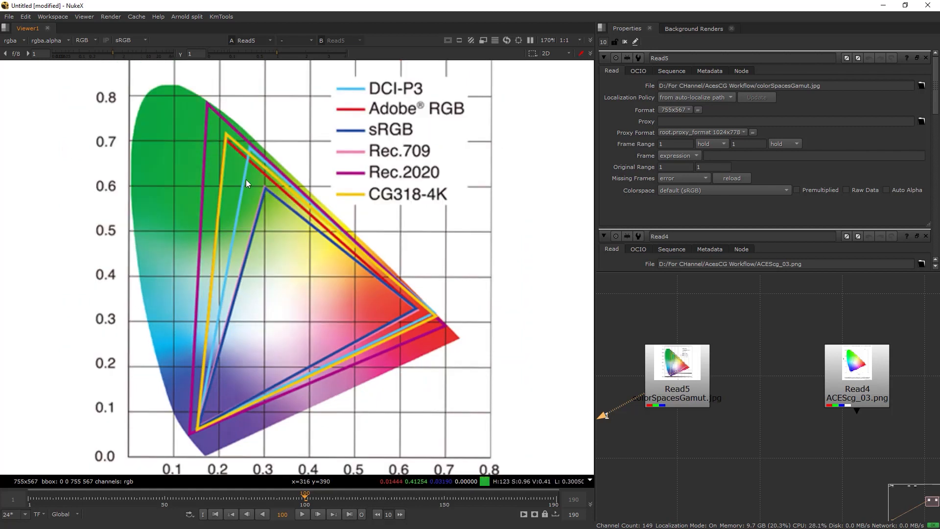
mouse_move(213, 150)
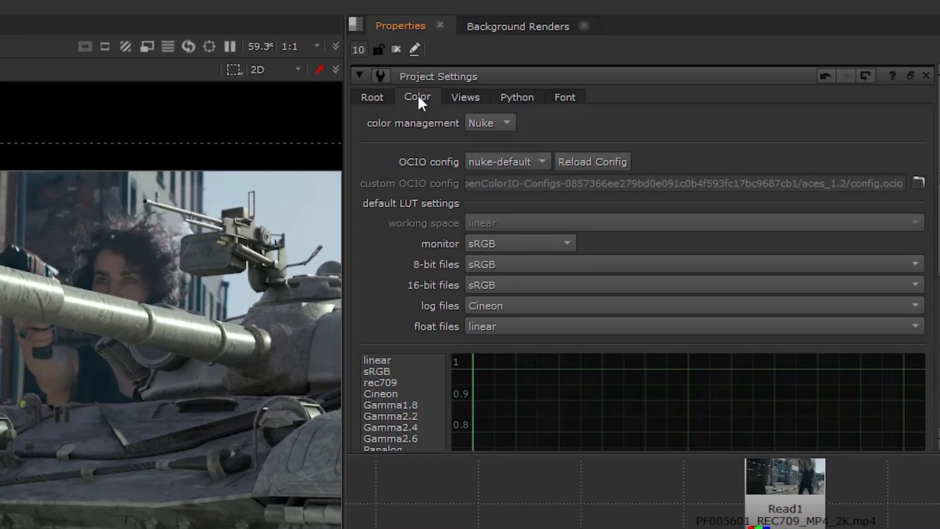
mouse_move(500, 126)
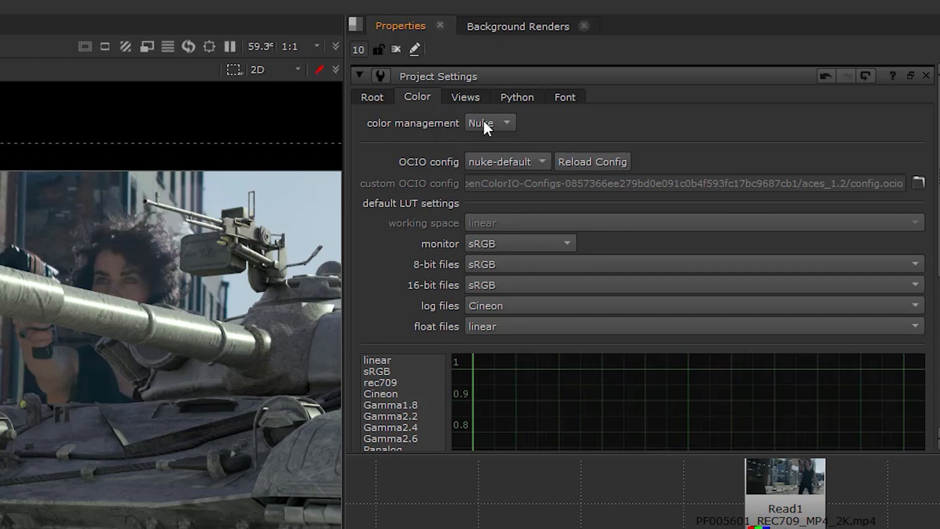
Switch colour management to OCIO and review the available configs (aces_1.0.3, aces_1.1, nuke-default).
left_click(488, 122)
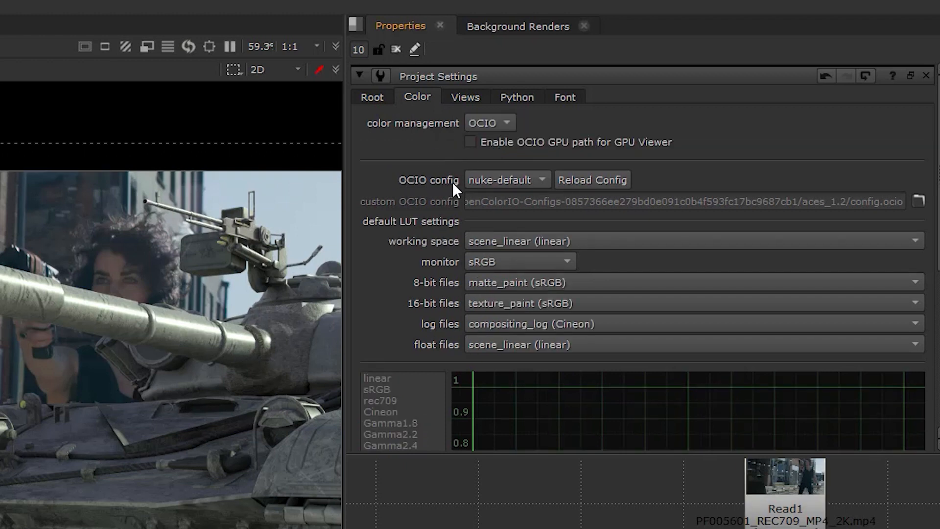
left_click(506, 180)
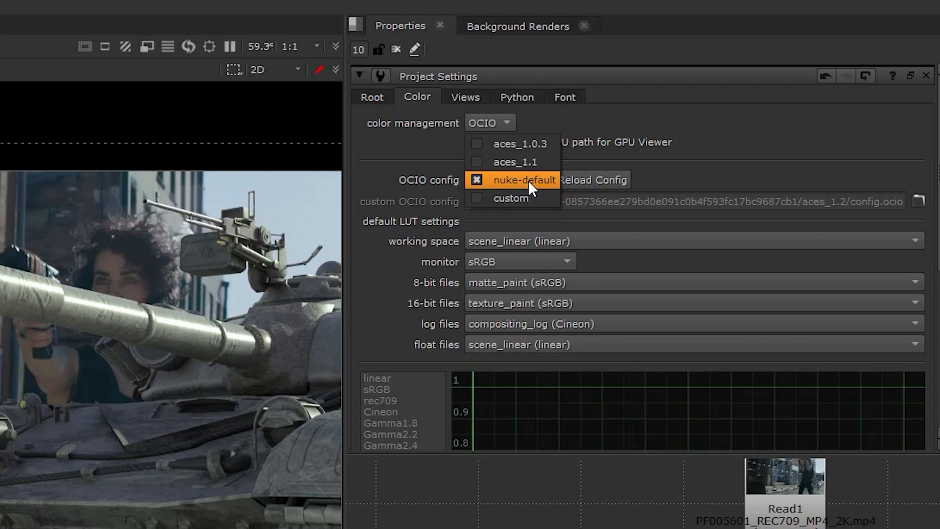
mouse_move(519, 161)
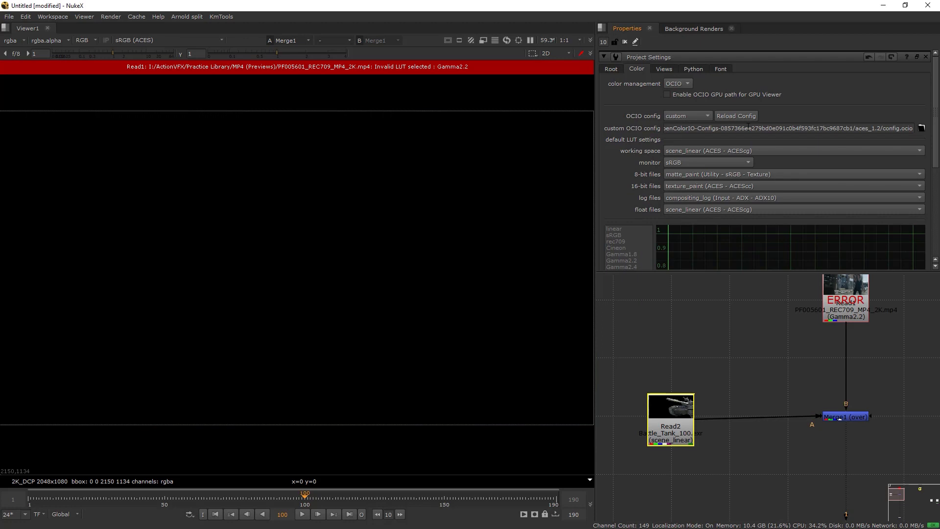
left_click(923, 128)
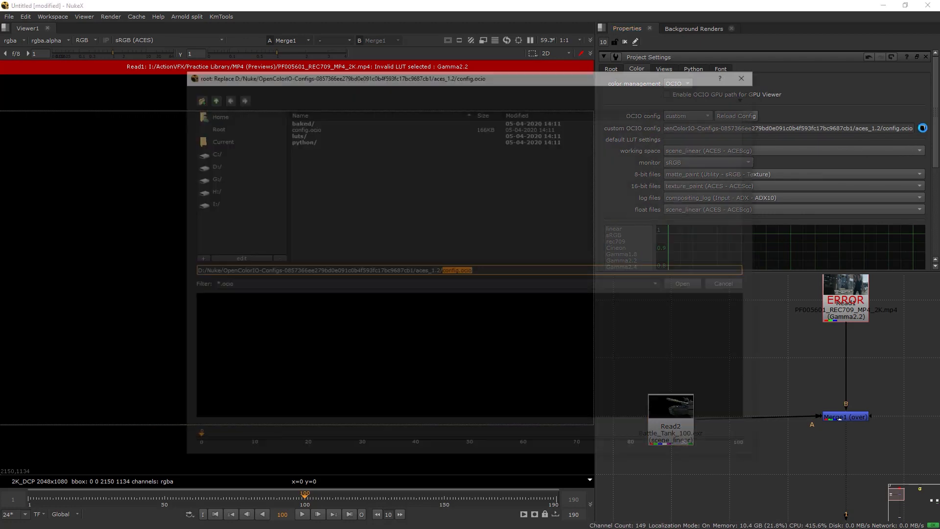
left_click(303, 126)
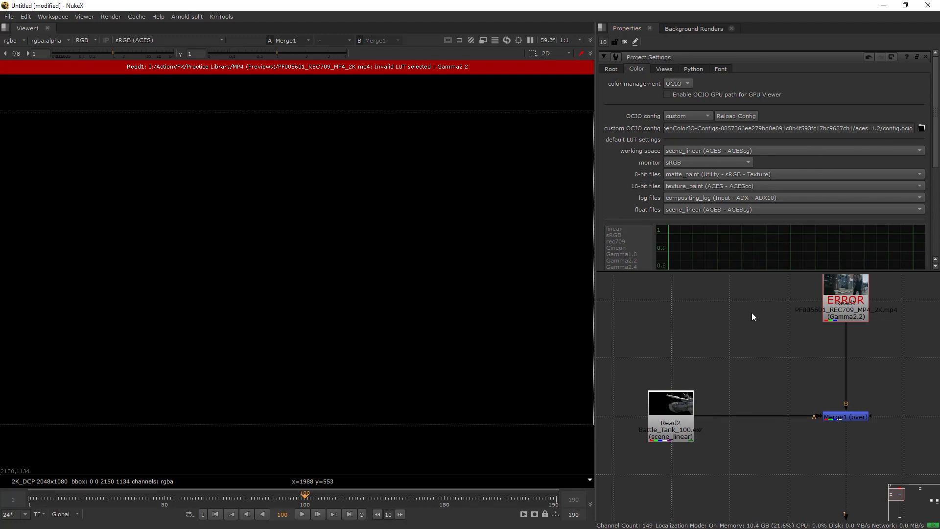
mouse_move(845, 143)
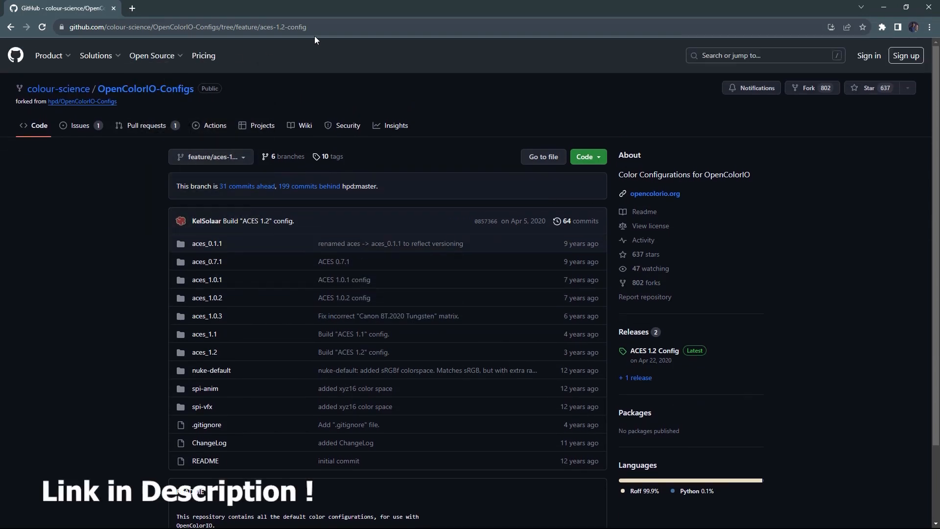
Navigate the colour-science OpenColorIO-Configs feature/aces-1.2-config branch to the aces_1.2 folder.
scroll("down", 3)
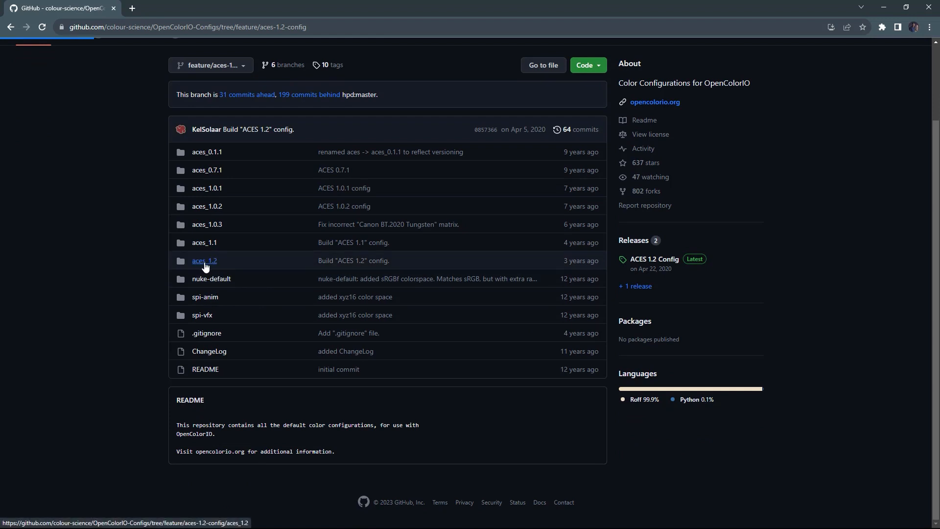
left_click(204, 260)
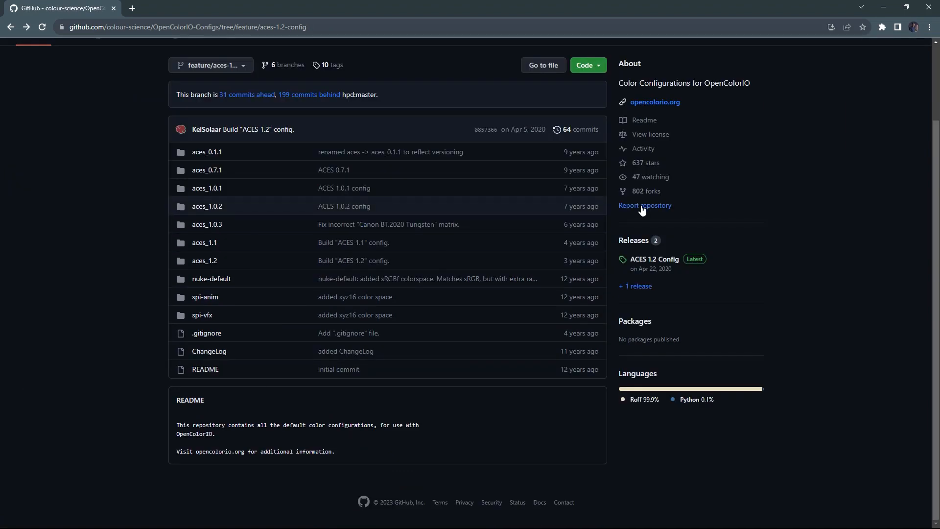
left_click(585, 65)
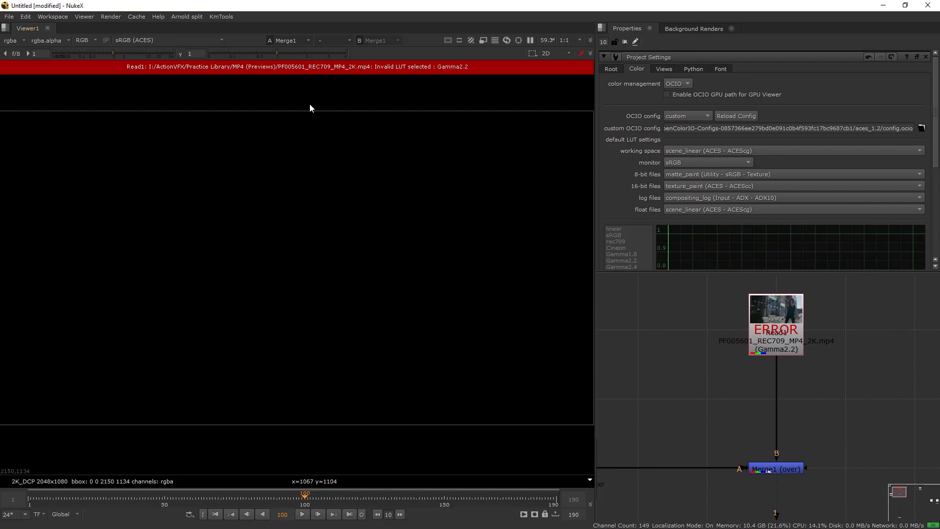
Set Read1's colorspace to color_picking (Output - sRGB), clearing the plate's Gamma2.2 error.
left_click(776, 330)
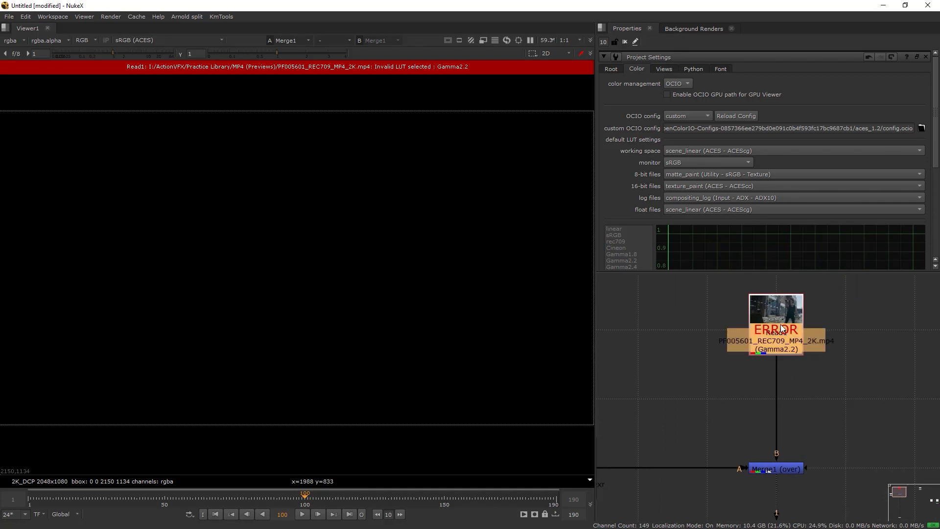
double_click(776, 318)
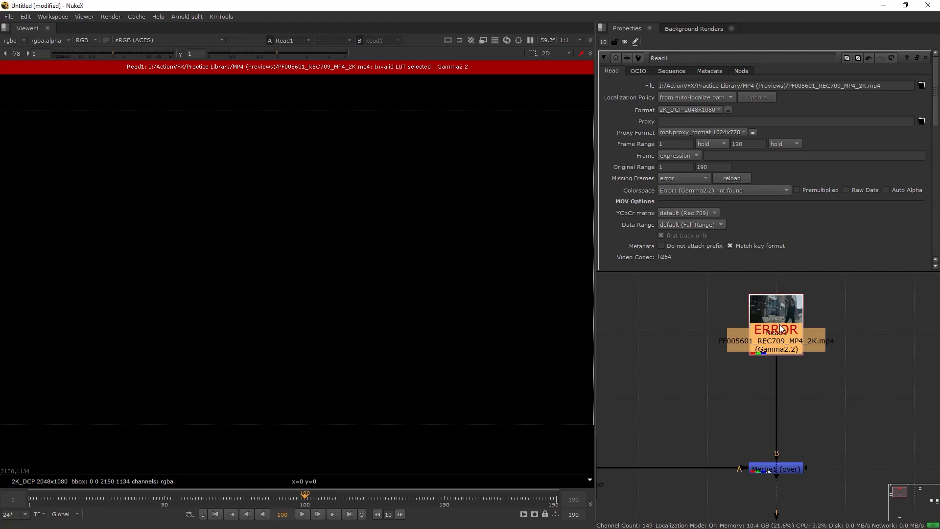
mouse_move(708, 194)
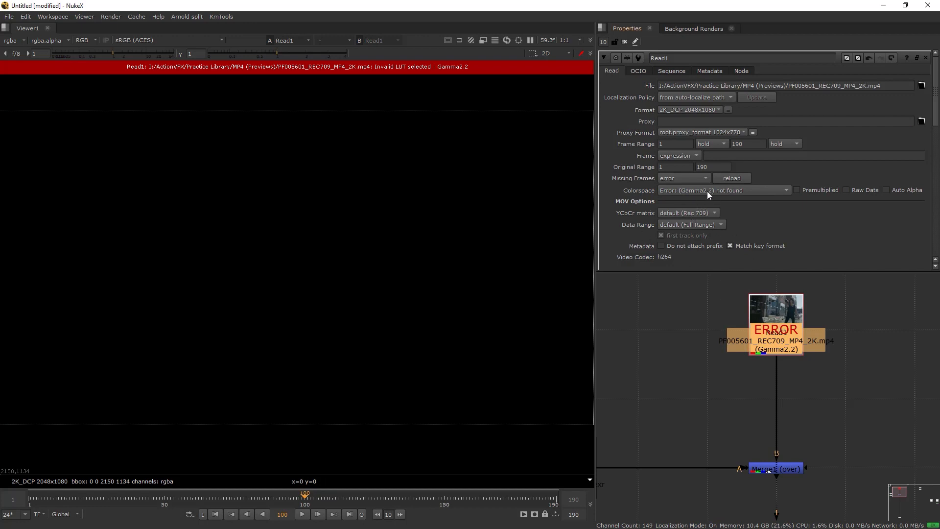
mouse_move(714, 192)
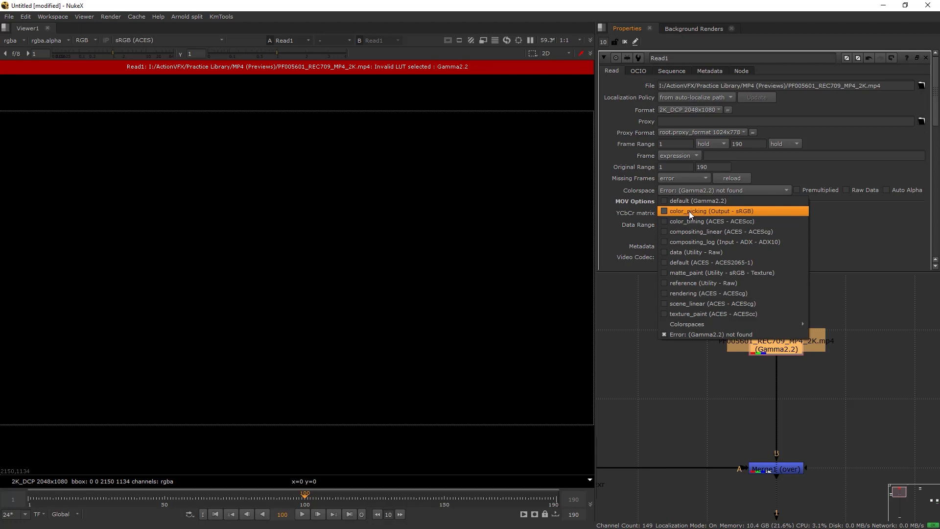
left_click(710, 211)
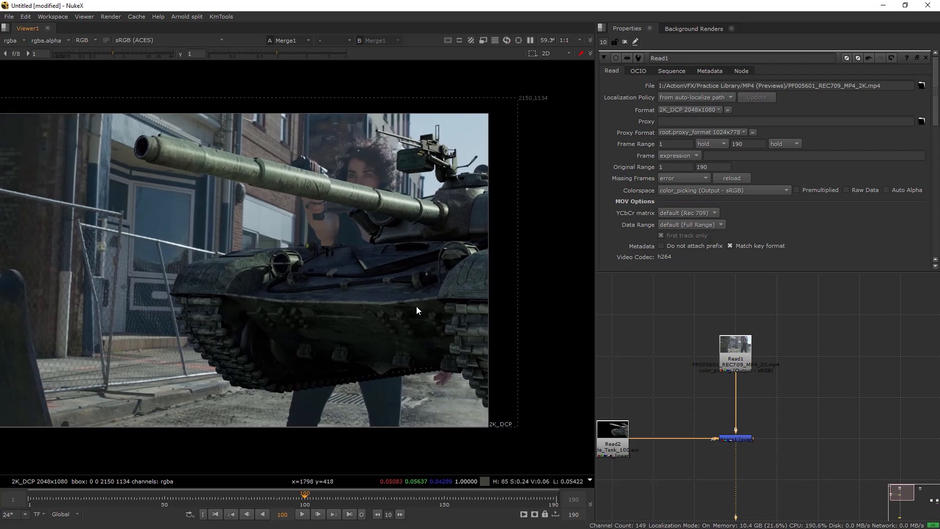
mouse_move(412, 318)
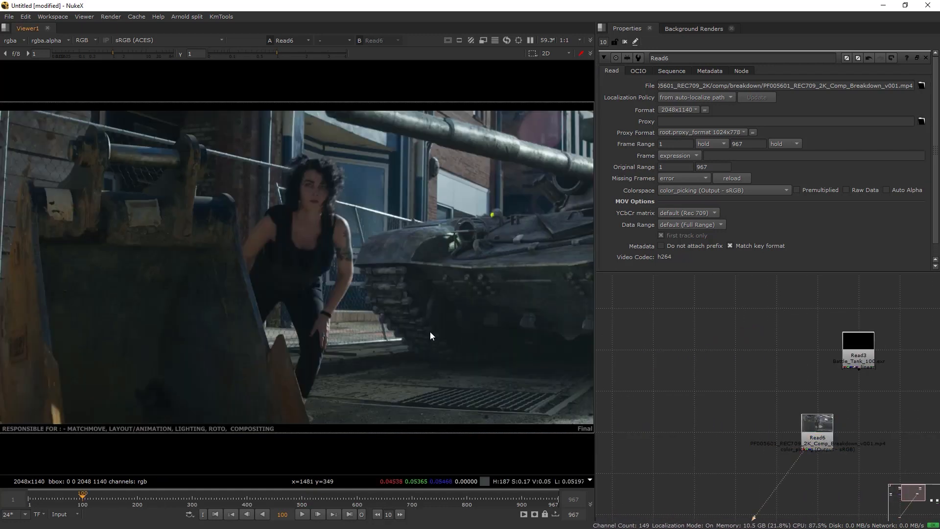
Play Read6 (Comp_Breakdown_v001.mp4) in Viewer1.
left_click(302, 515)
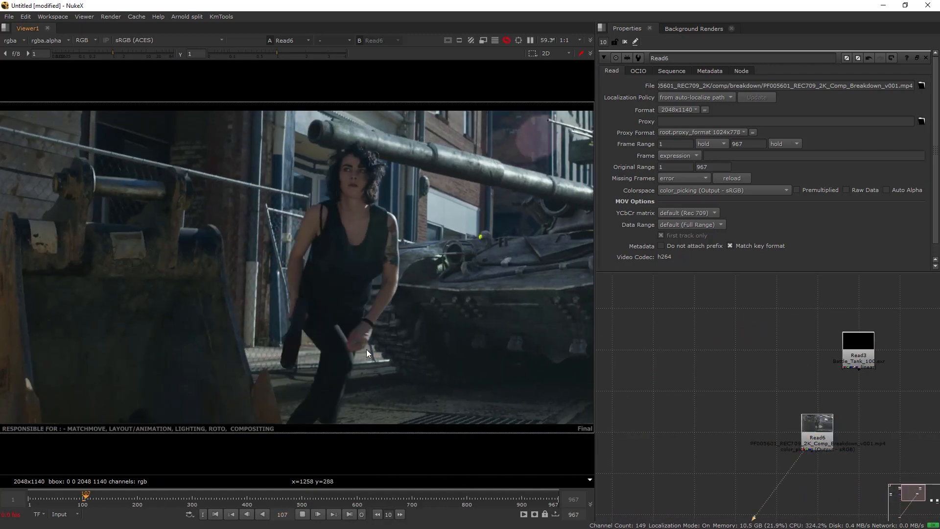